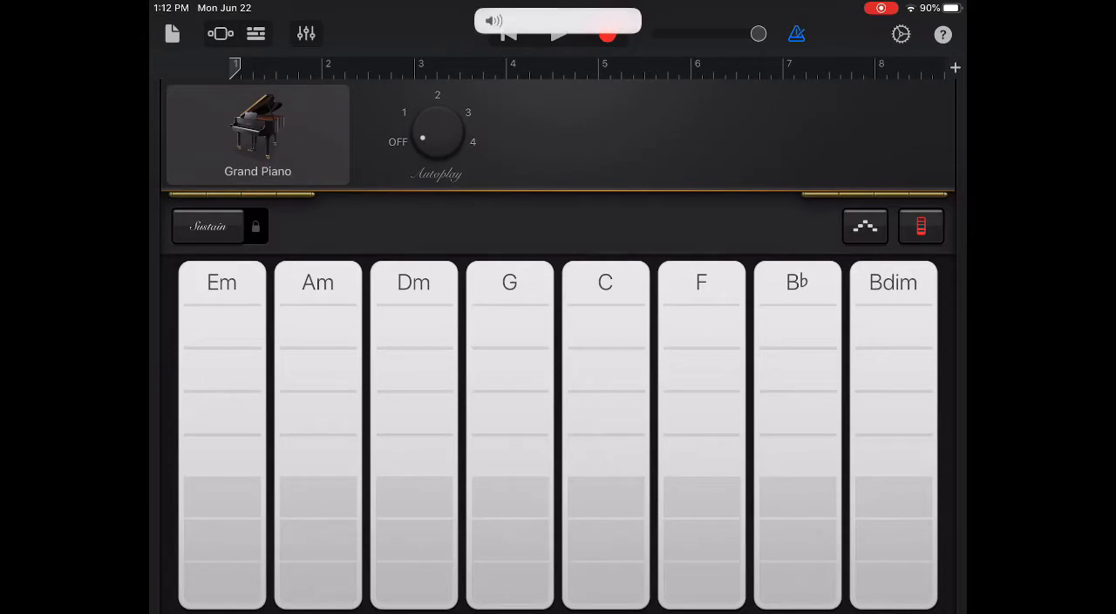
Rehearse the Am, G, C and F chord progression on the Grand Piano chord strips
left_click(605, 358)
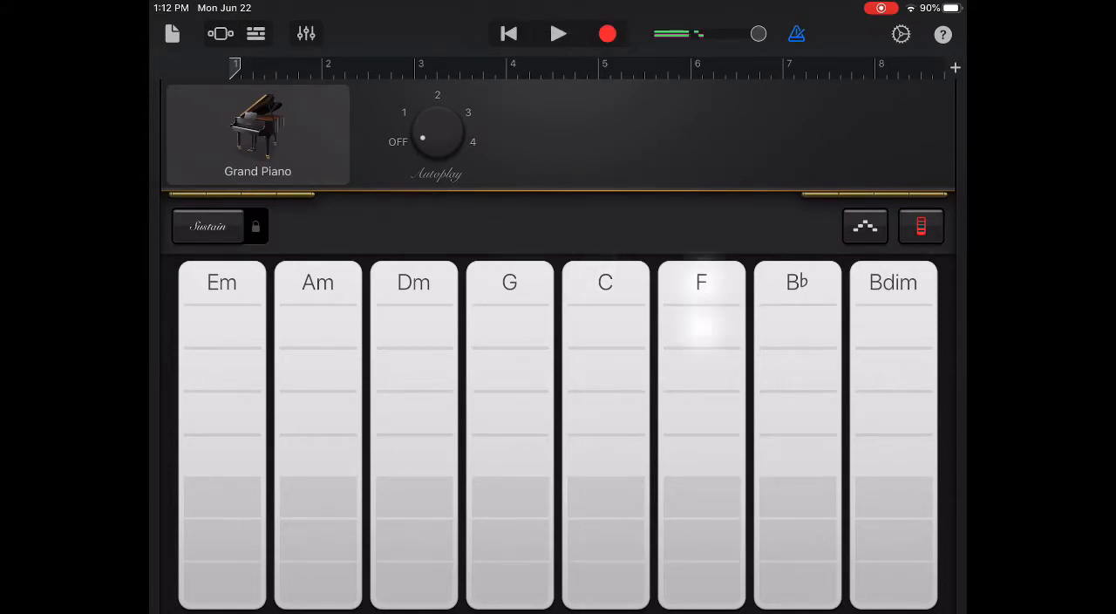
left_click(318, 392)
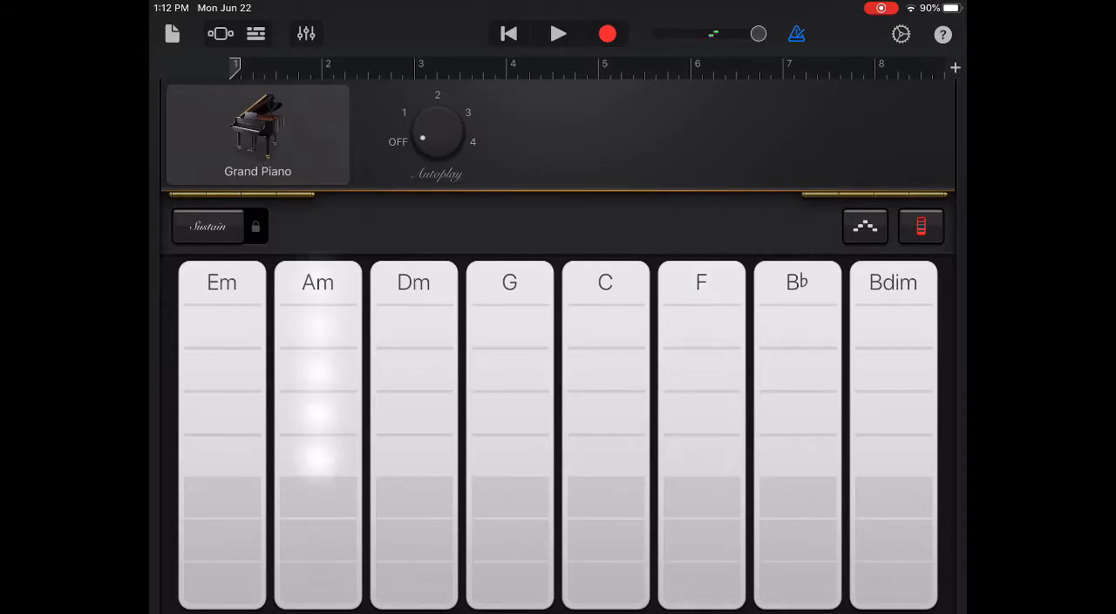
left_click(318, 419)
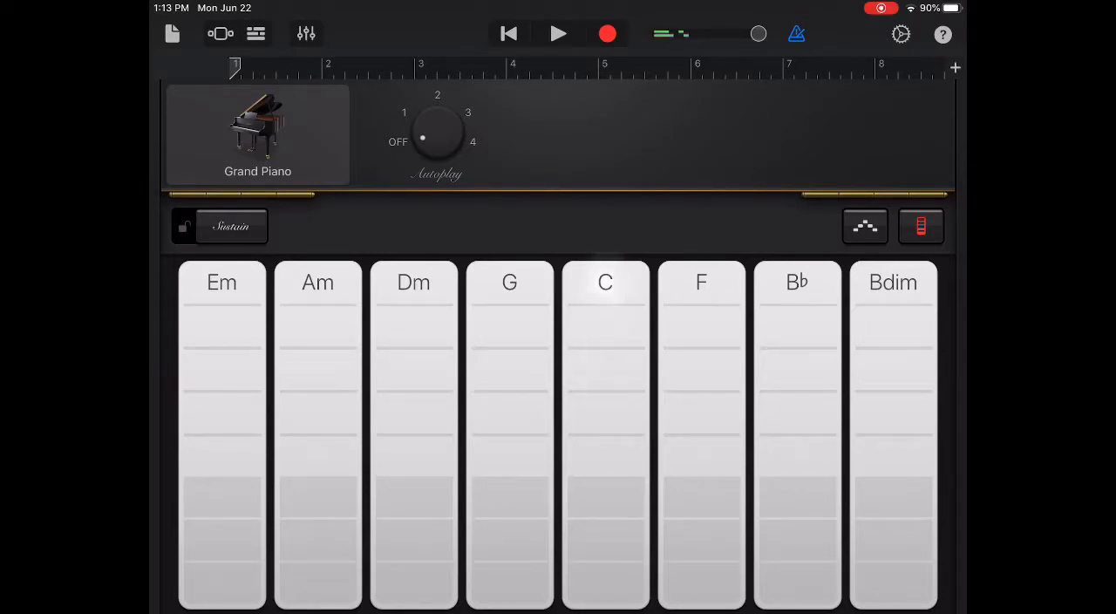
left_click(701, 288)
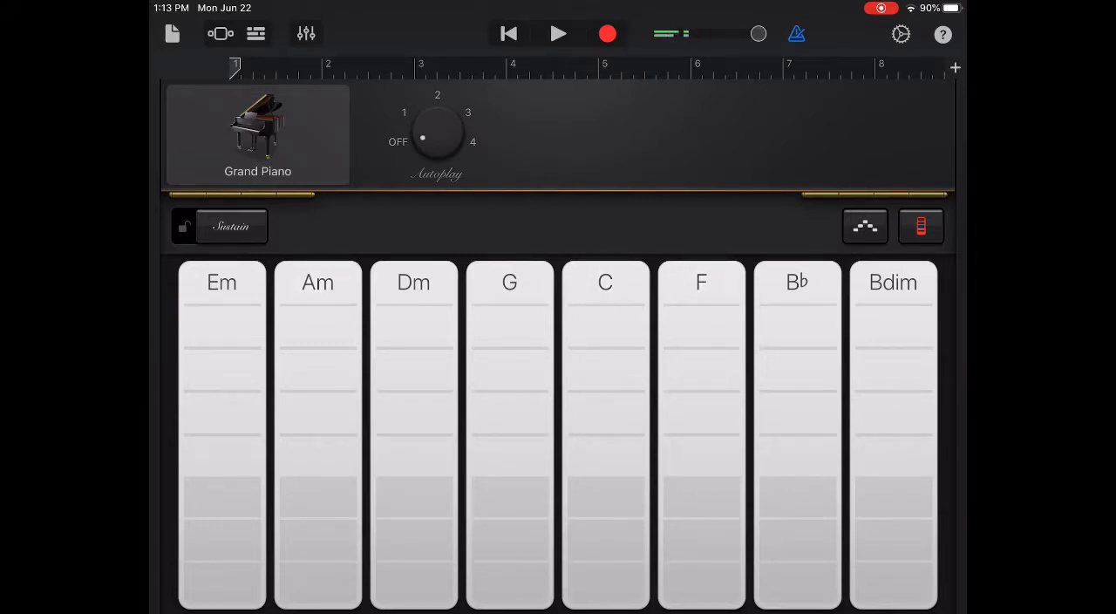
left_click(510, 282)
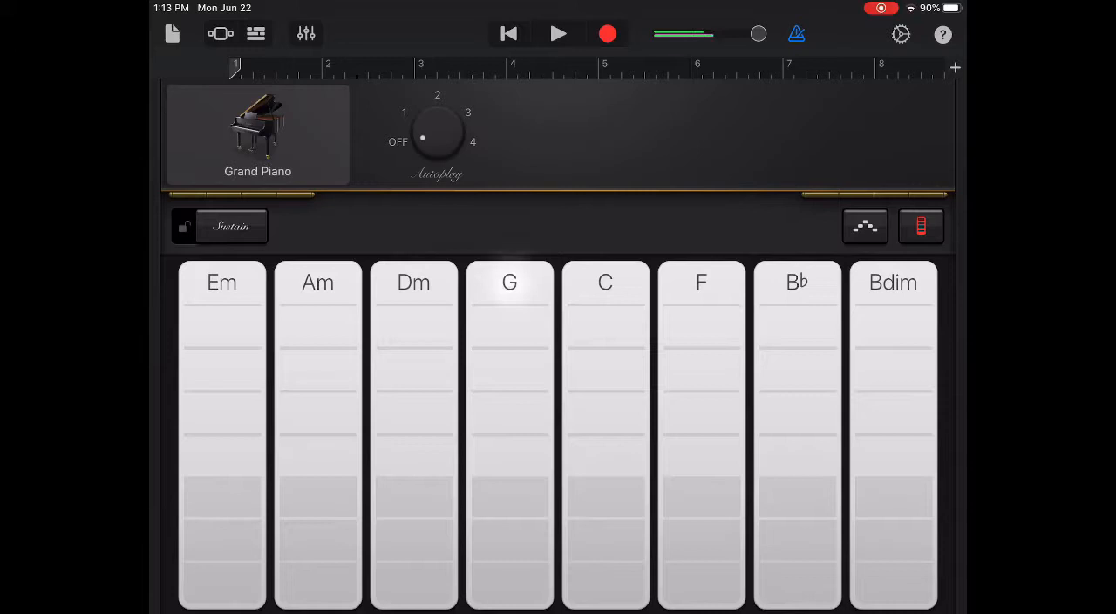
left_click(606, 436)
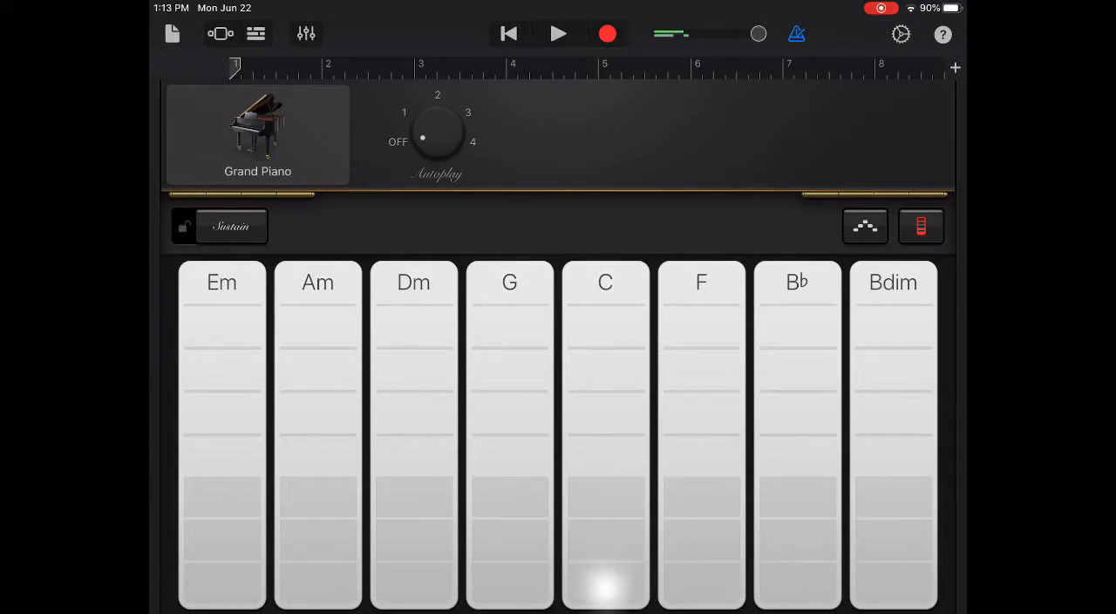
left_click(701, 585)
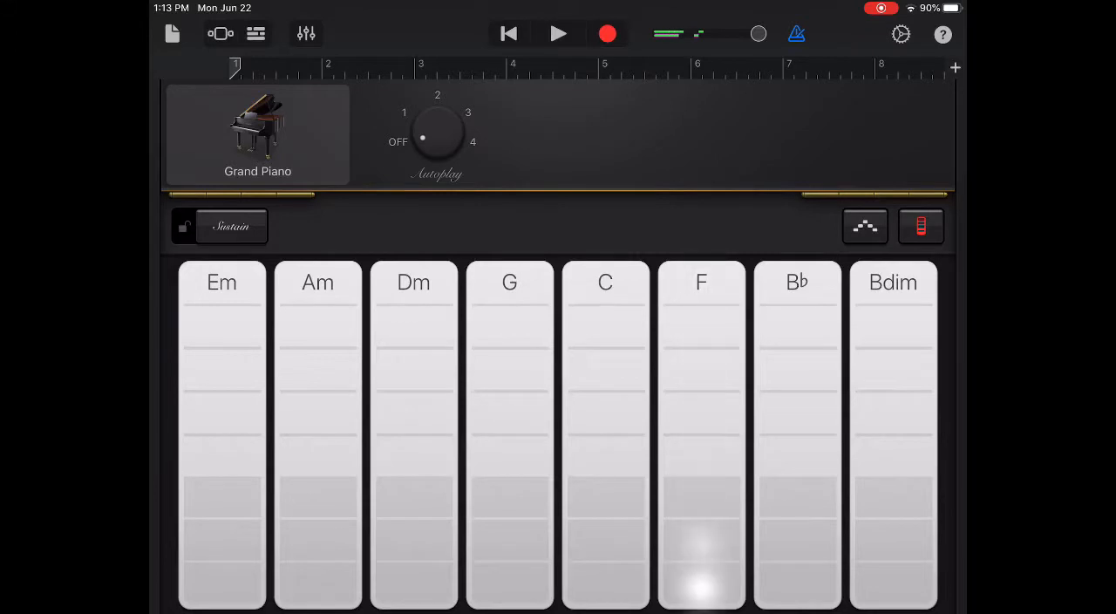
left_click(318, 541)
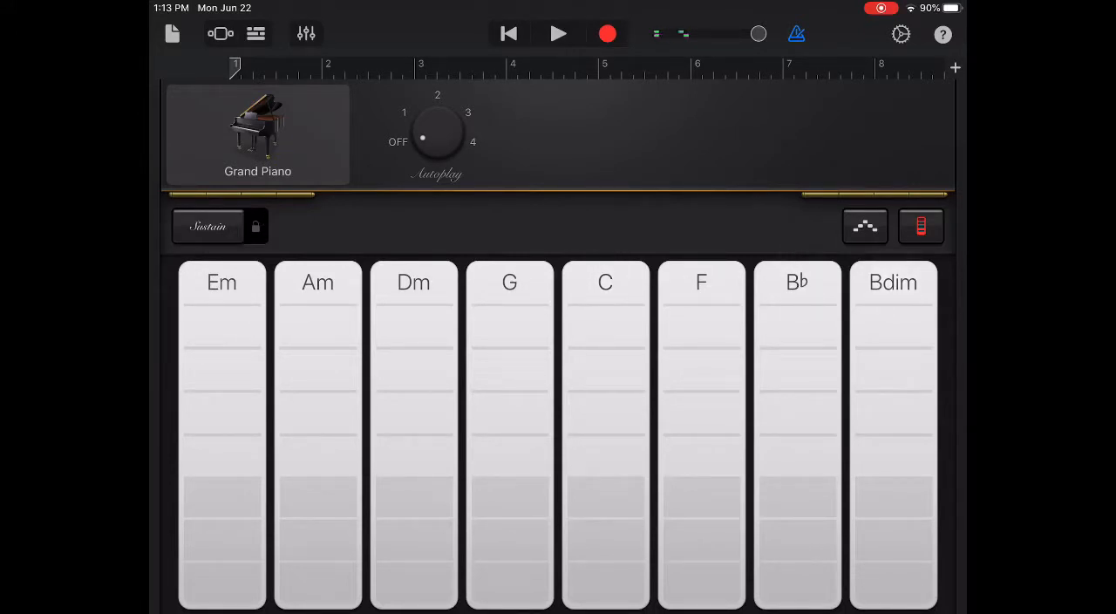
left_click(701, 283)
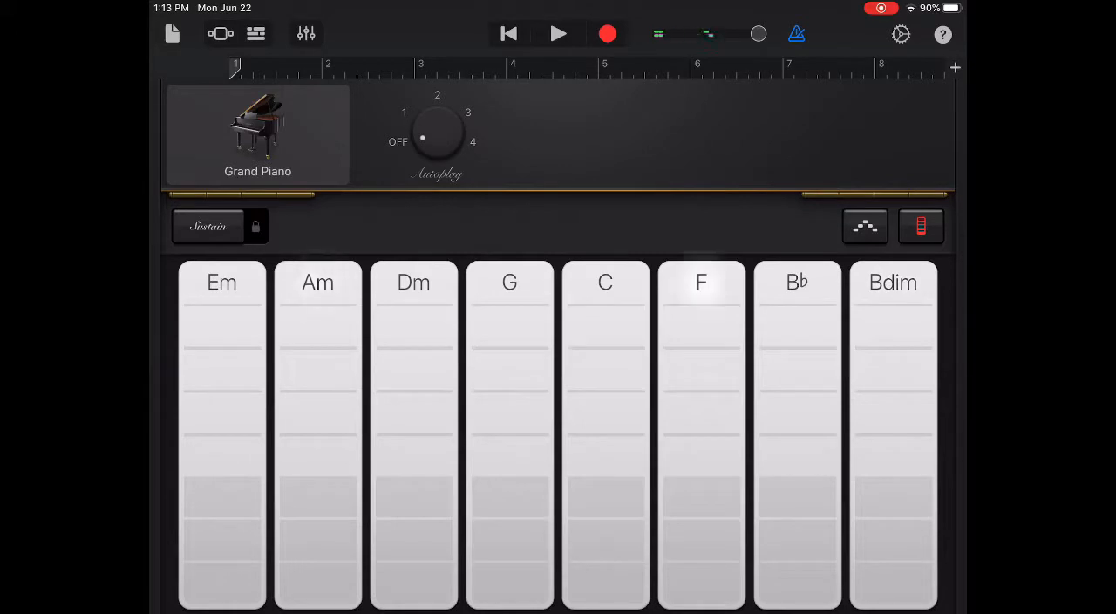
left_click(605, 282)
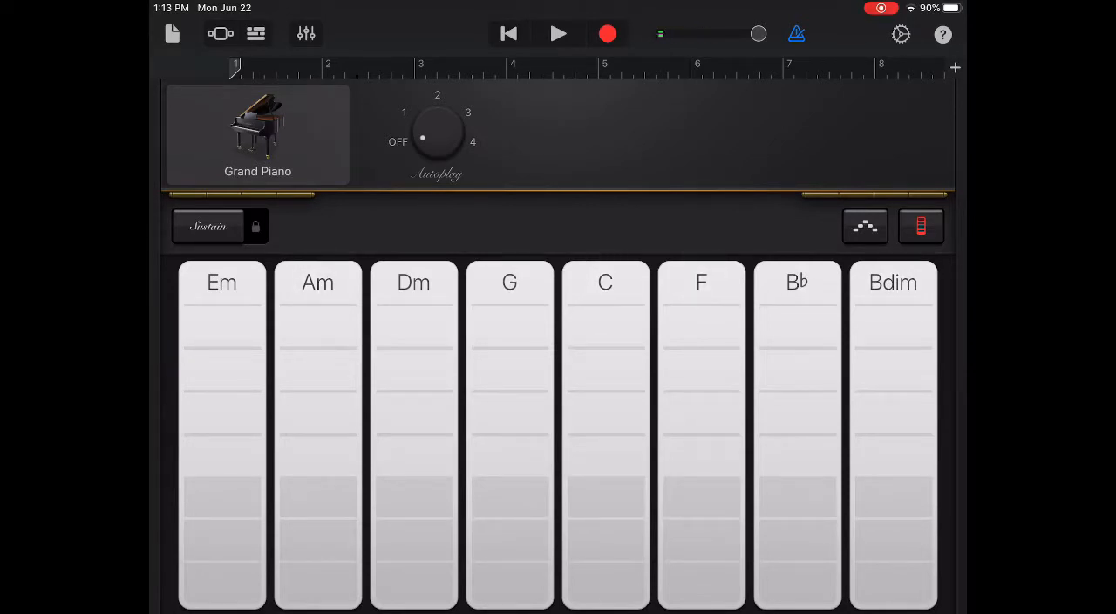
left_click(605, 445)
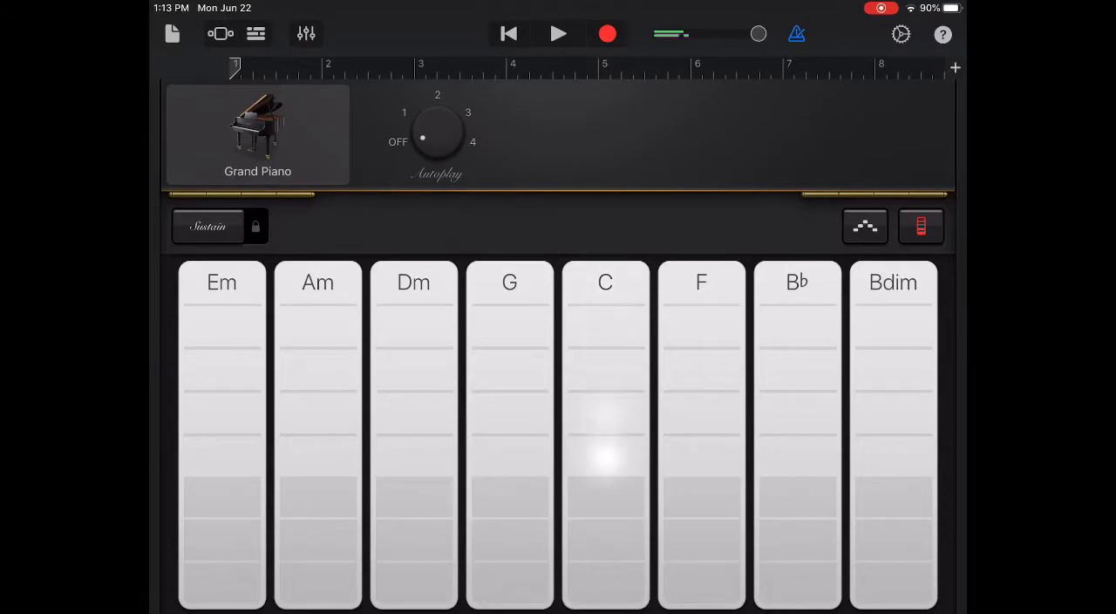
left_click(701, 488)
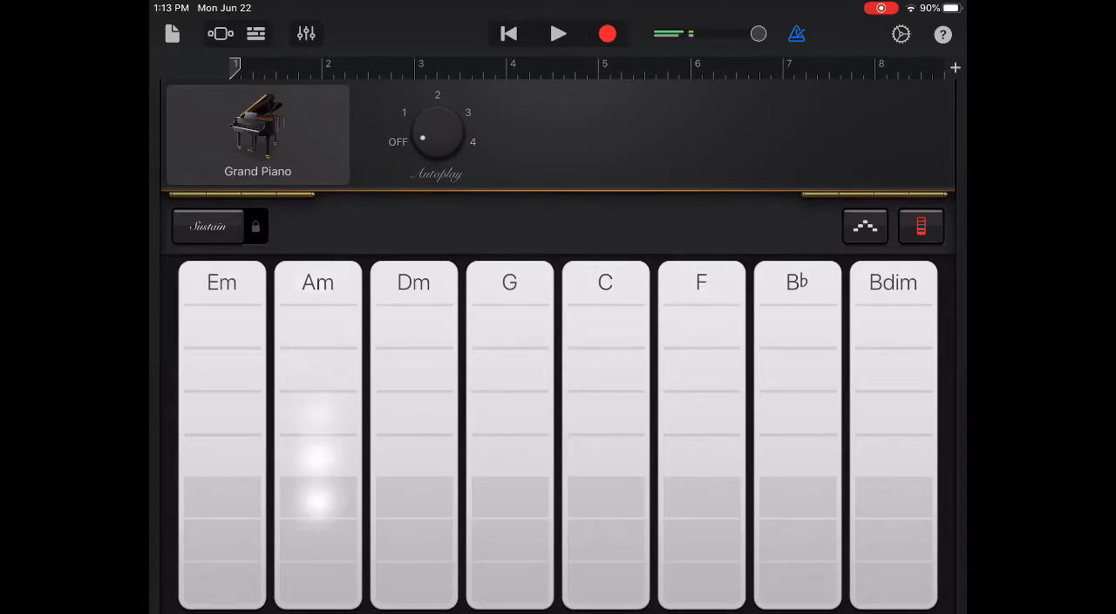
left_click(509, 436)
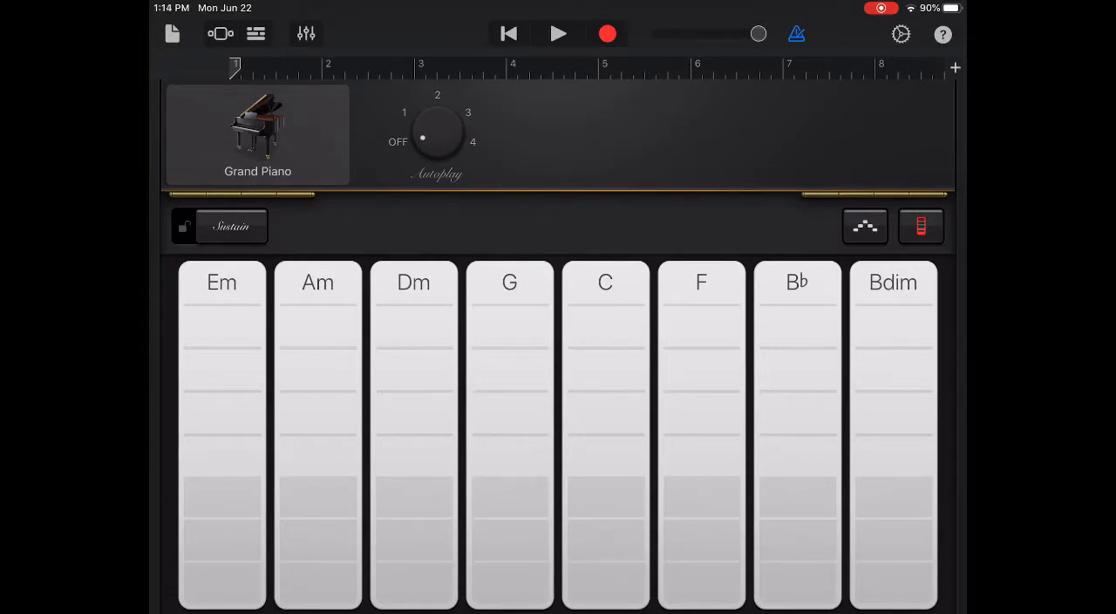
Record the chord progression, including the G chord, as a new Grand Piano region
left_click(558, 33)
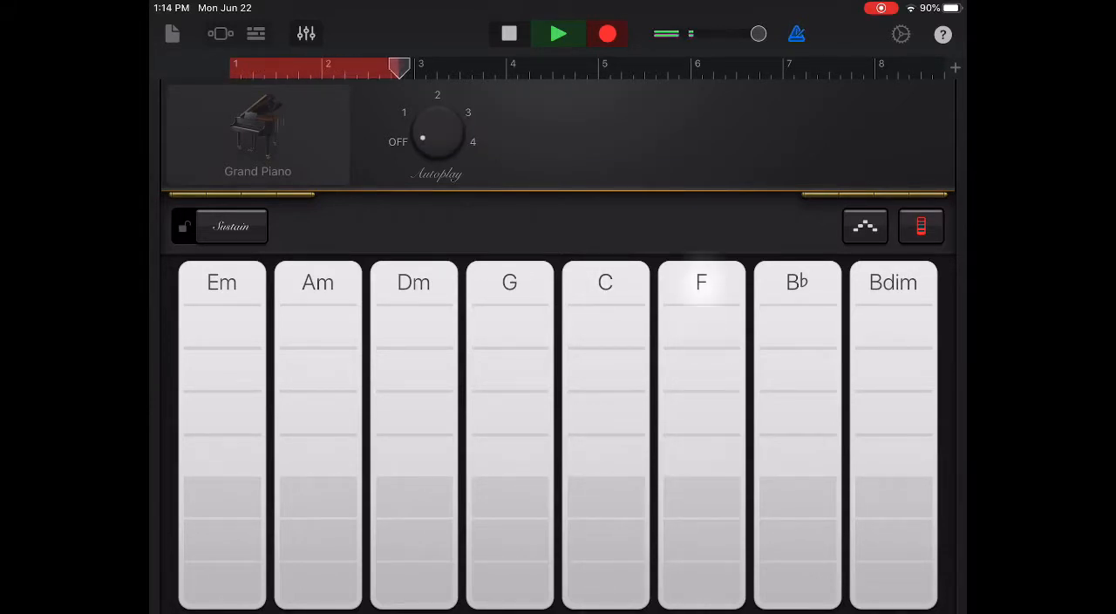
left_click(317, 332)
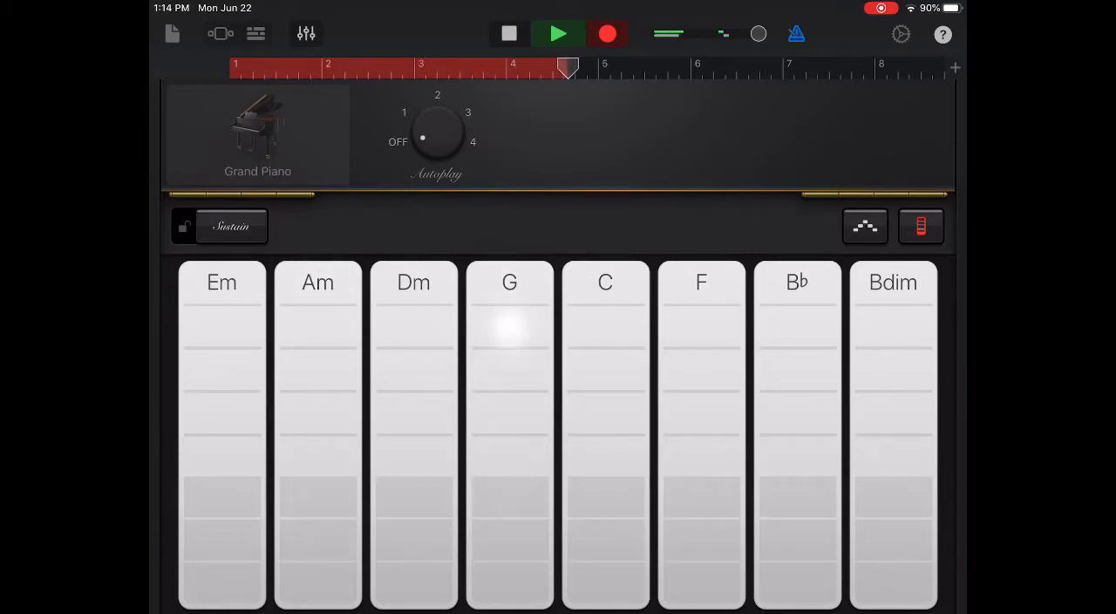
left_click(510, 33)
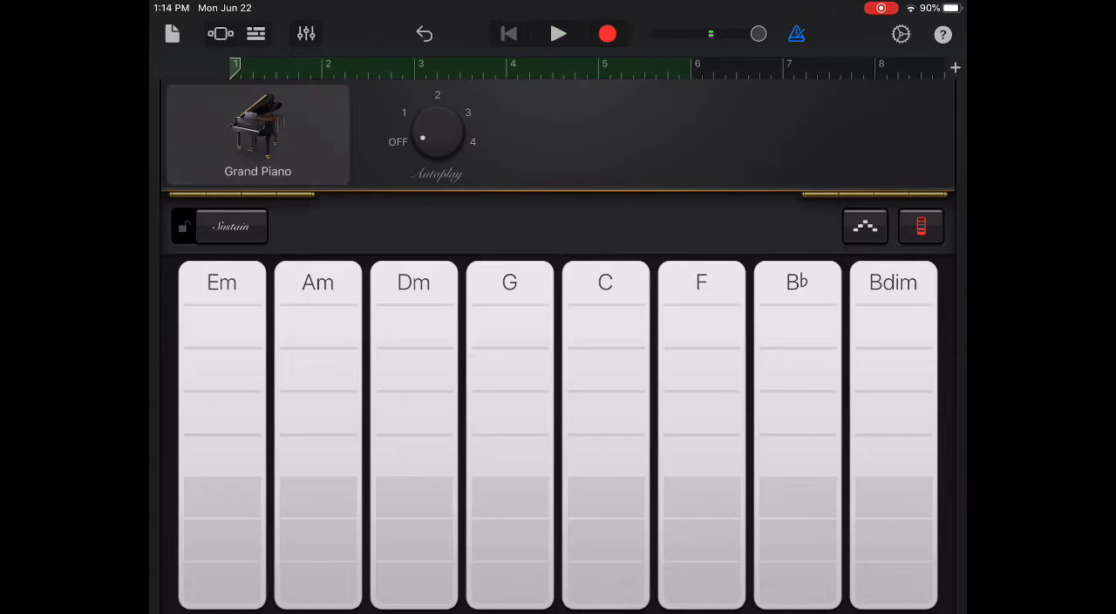
Begin adding a new instrument track from the Tracks view
left_click(558, 34)
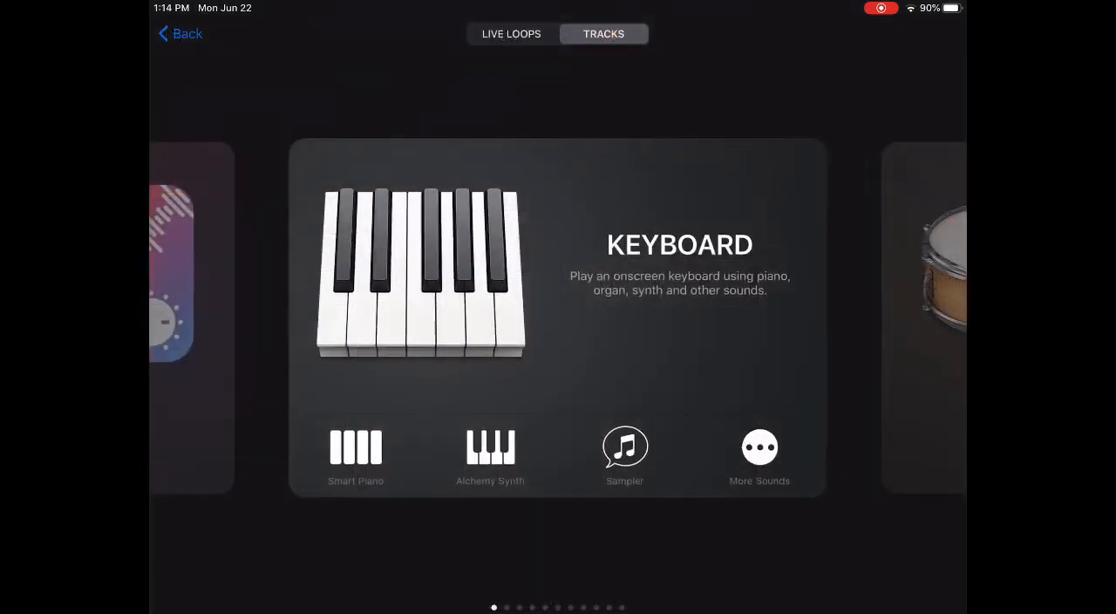
Add an Alchemy Synth track and choose Arpeggiated > Bell Echo Arp as its sound
left_click(422, 275)
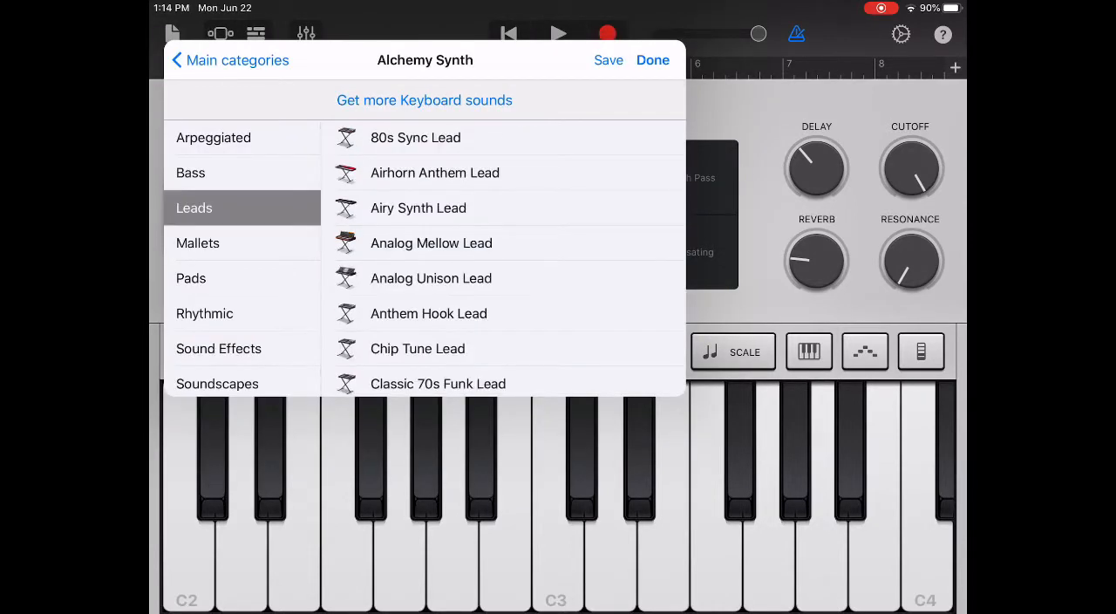
left_click(190, 173)
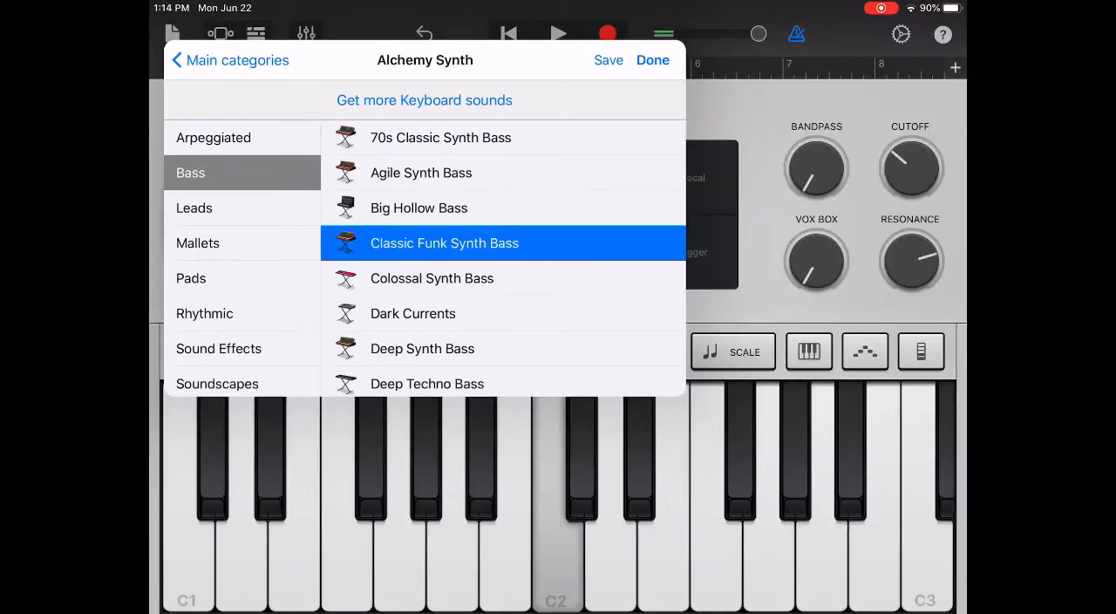
left_click(213, 136)
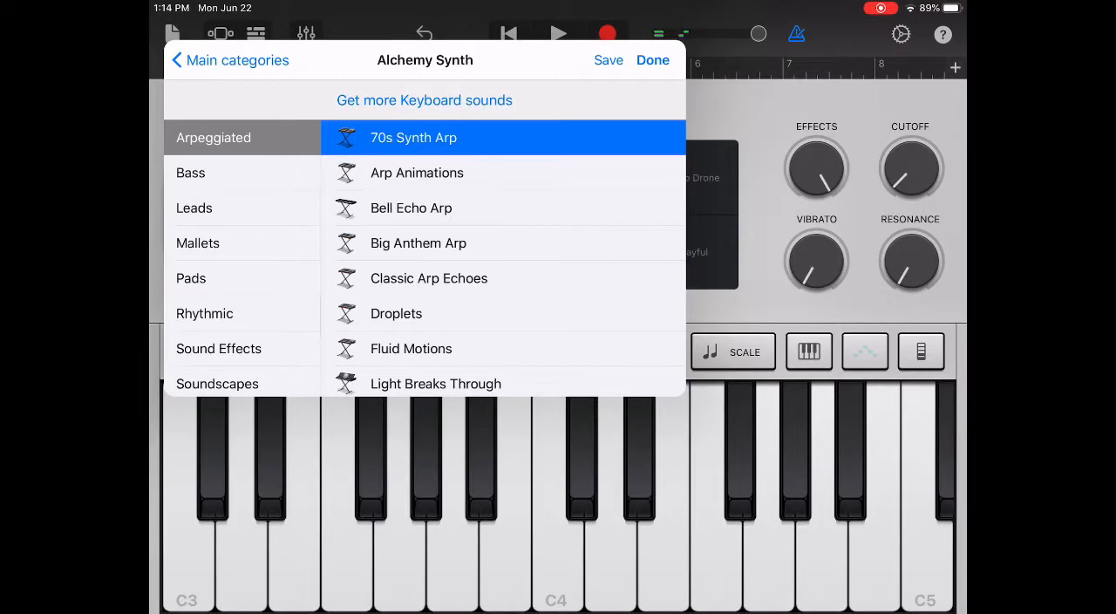
left_click(412, 207)
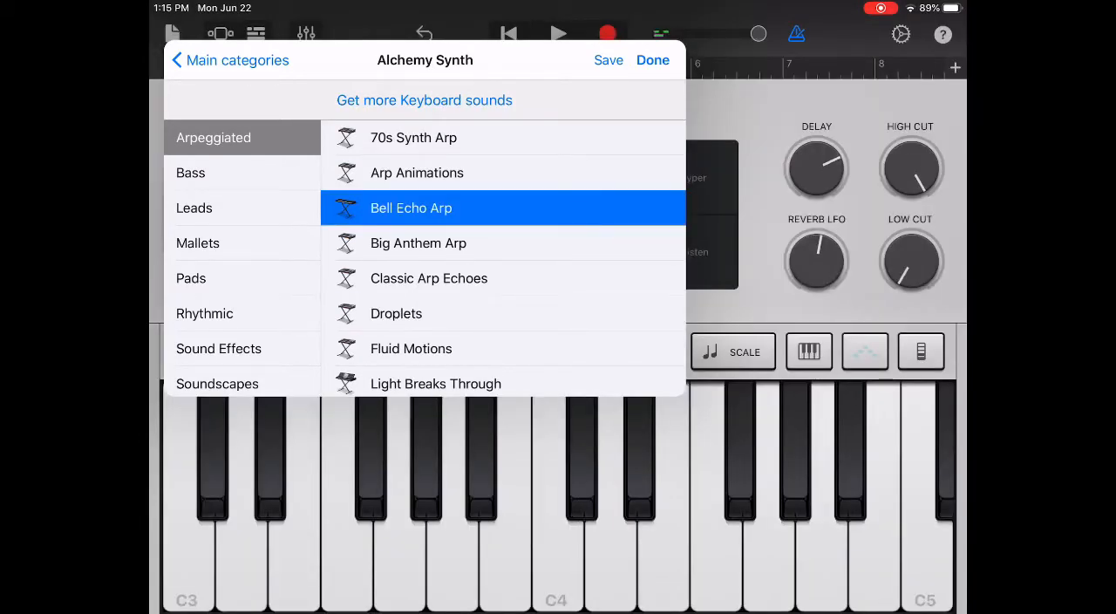
left_click(652, 59)
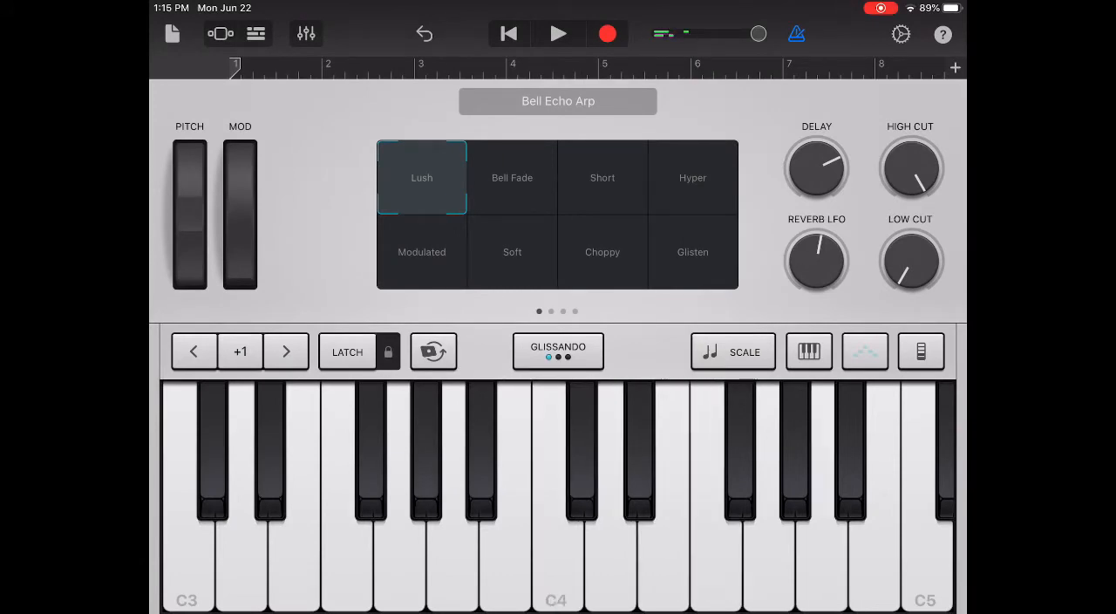
Shift the Bell Echo Arp keyboard down an octave and back so the display reads 0
left_click(820, 498)
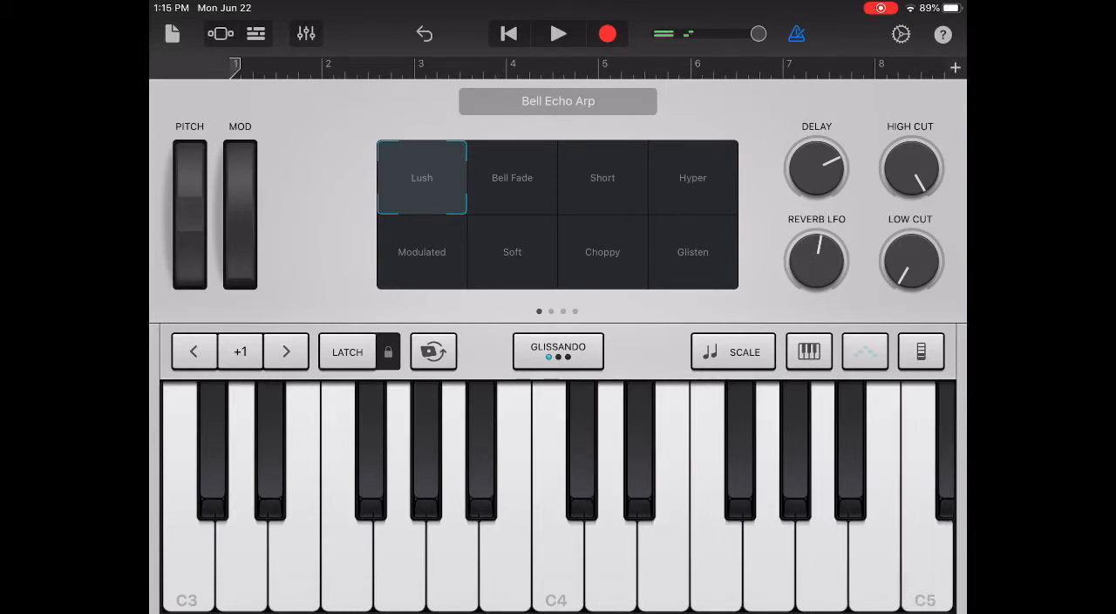
left_click(194, 351)
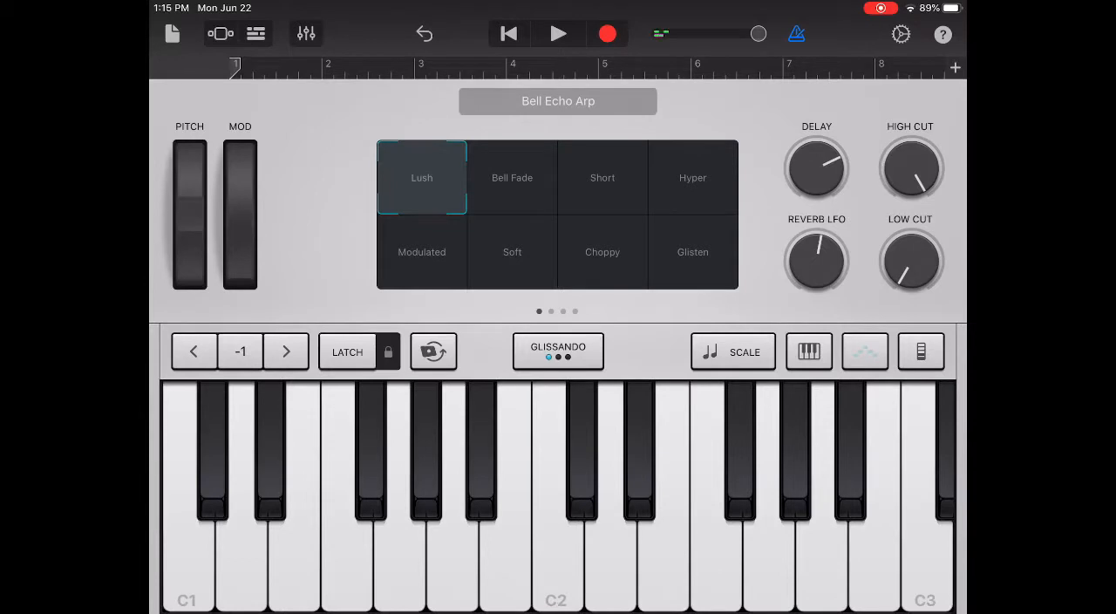
left_click(286, 350)
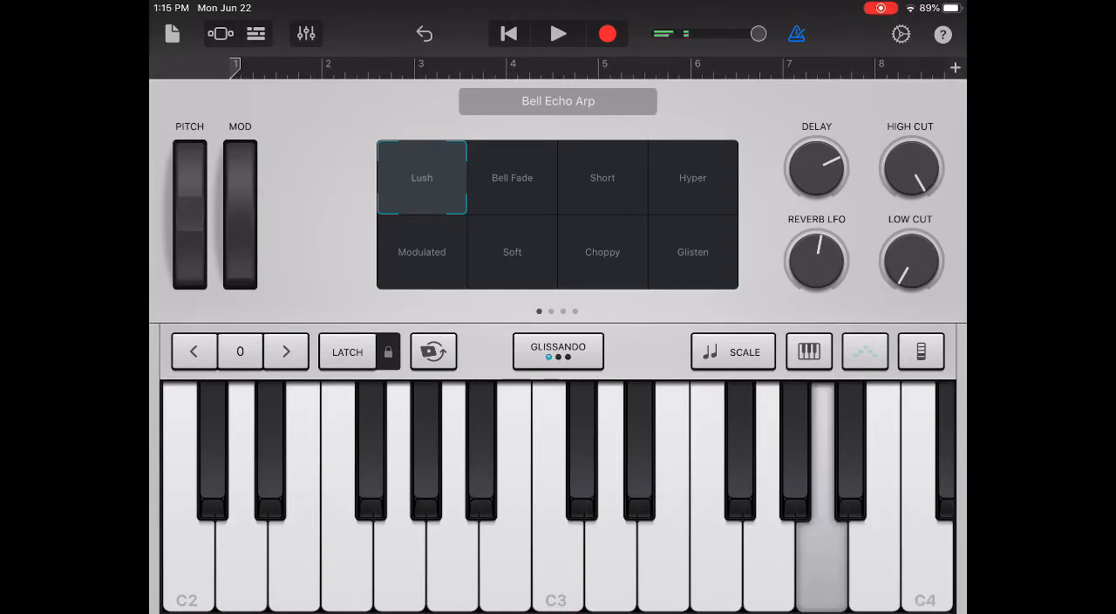
Audition a few arpeggio notes, then start song playback
left_click(715, 524)
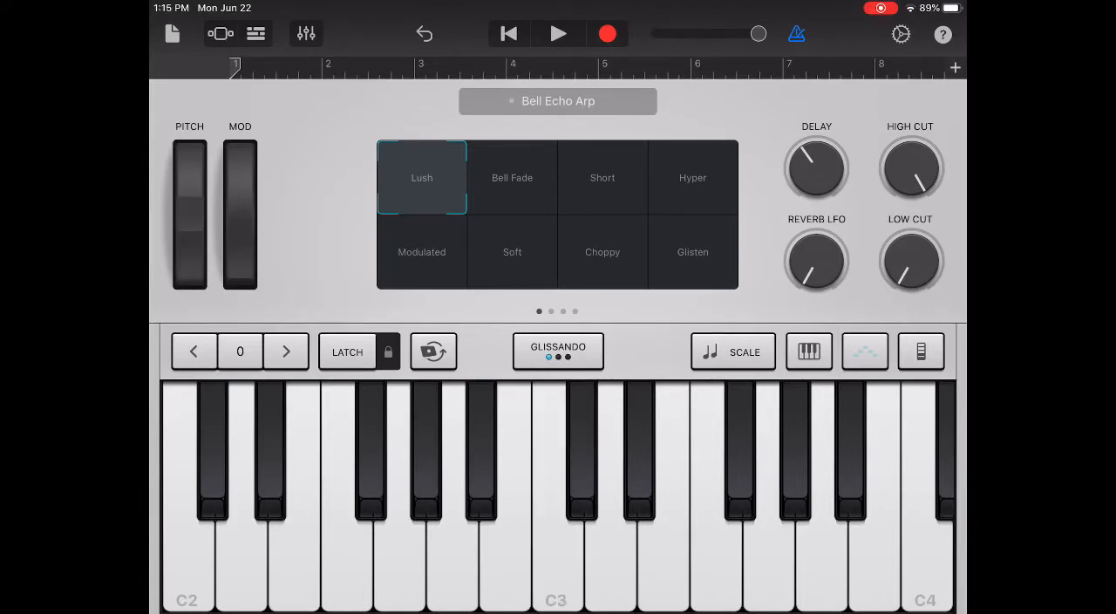
left_click(715, 497)
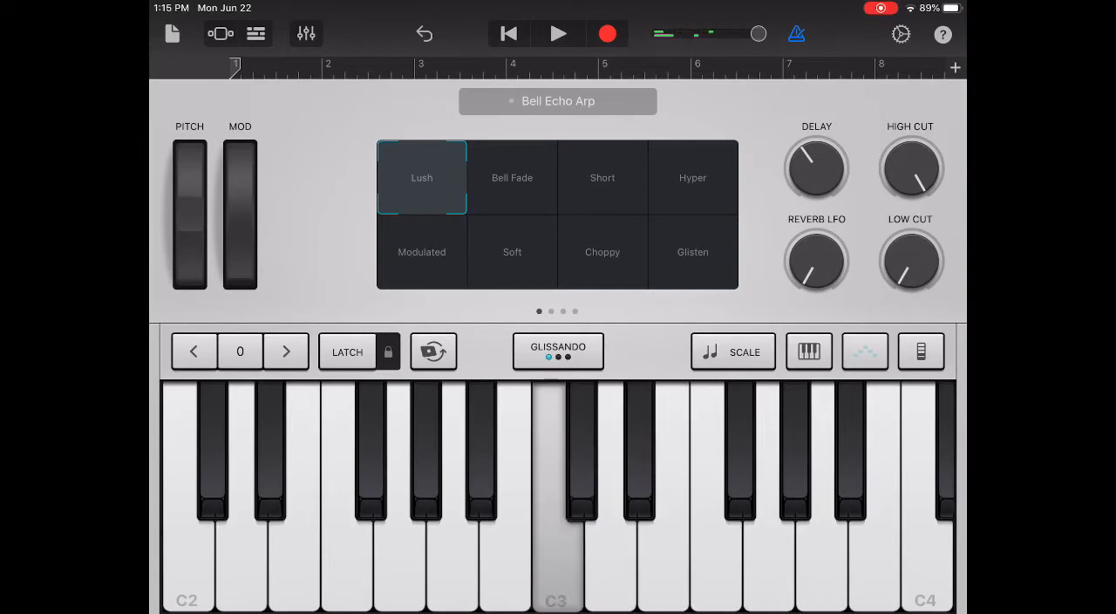
left_click(556, 506)
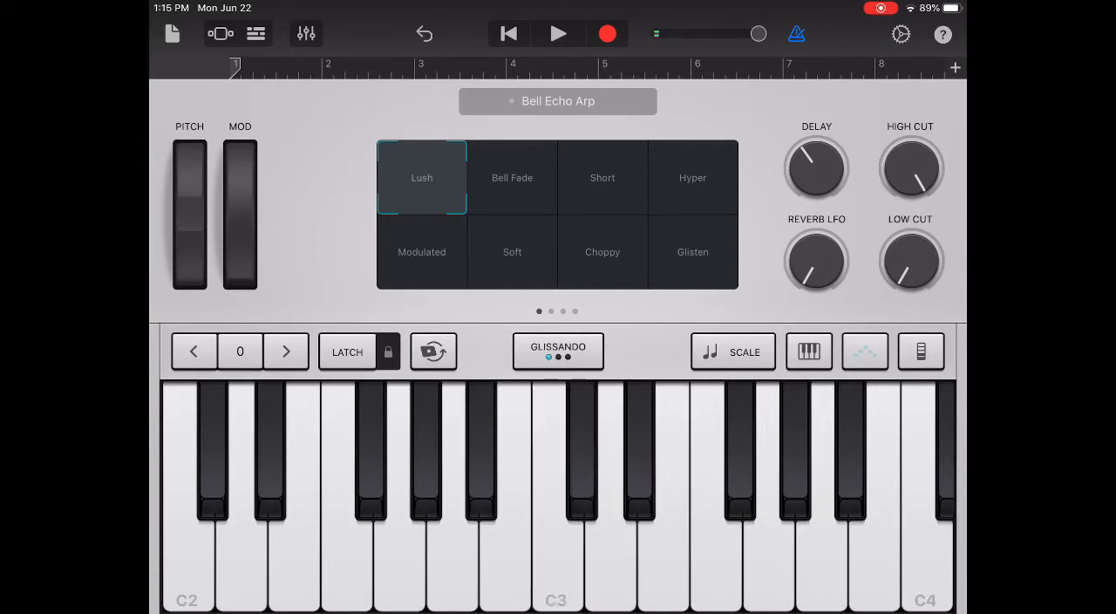
left_click(558, 34)
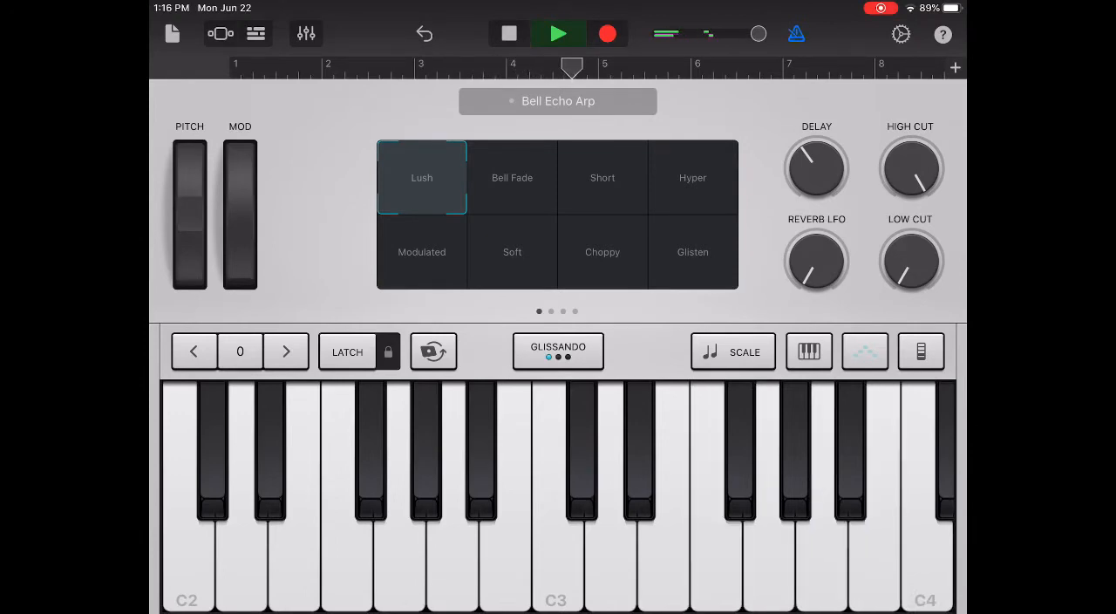
Switch to the Tracks overview and bring up the instrument chooser
left_click(510, 34)
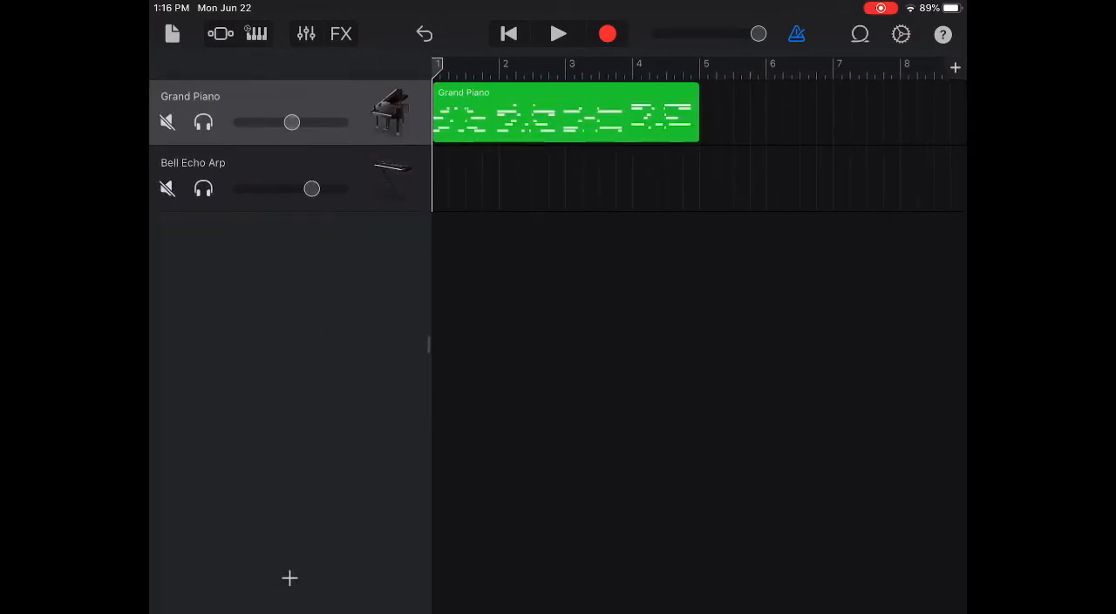
left_click(559, 33)
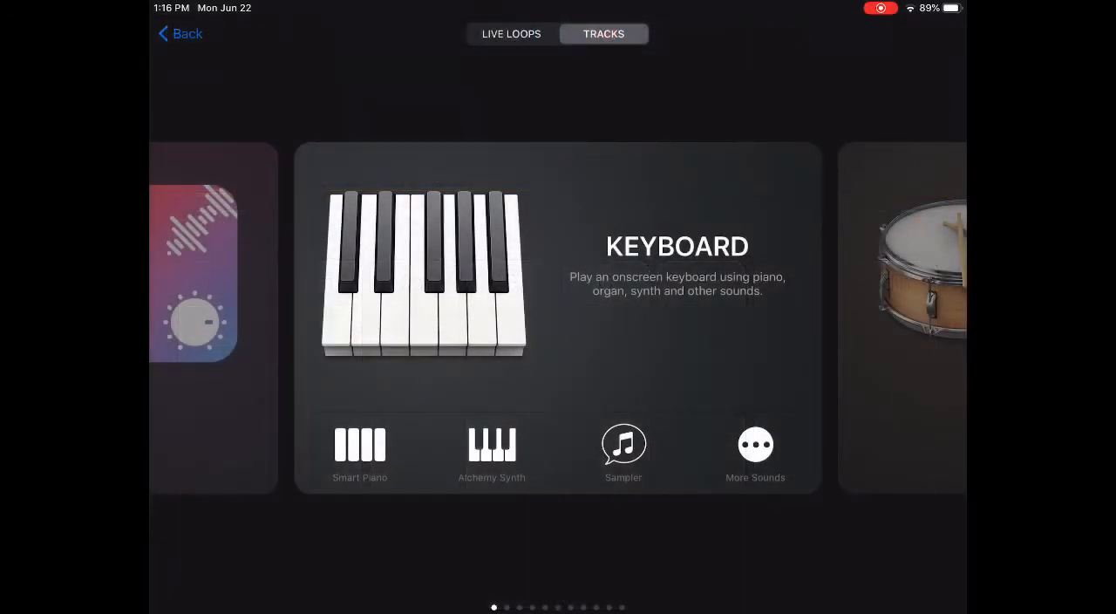
Return to the Bell Echo Arp keyboard and preview the piano part with playback
left_click(426, 272)
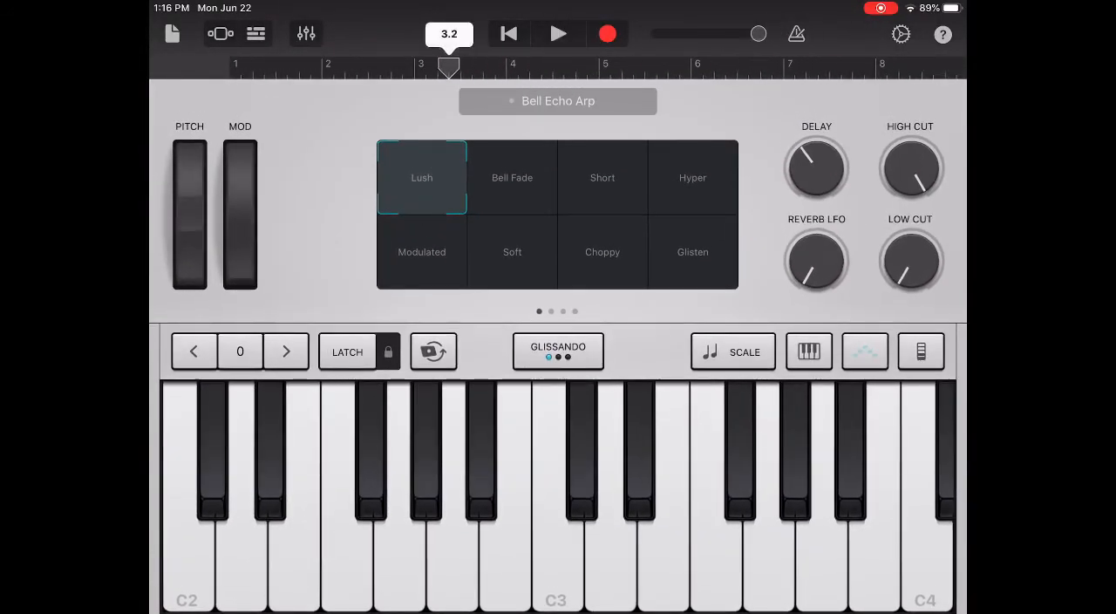
left_click(558, 33)
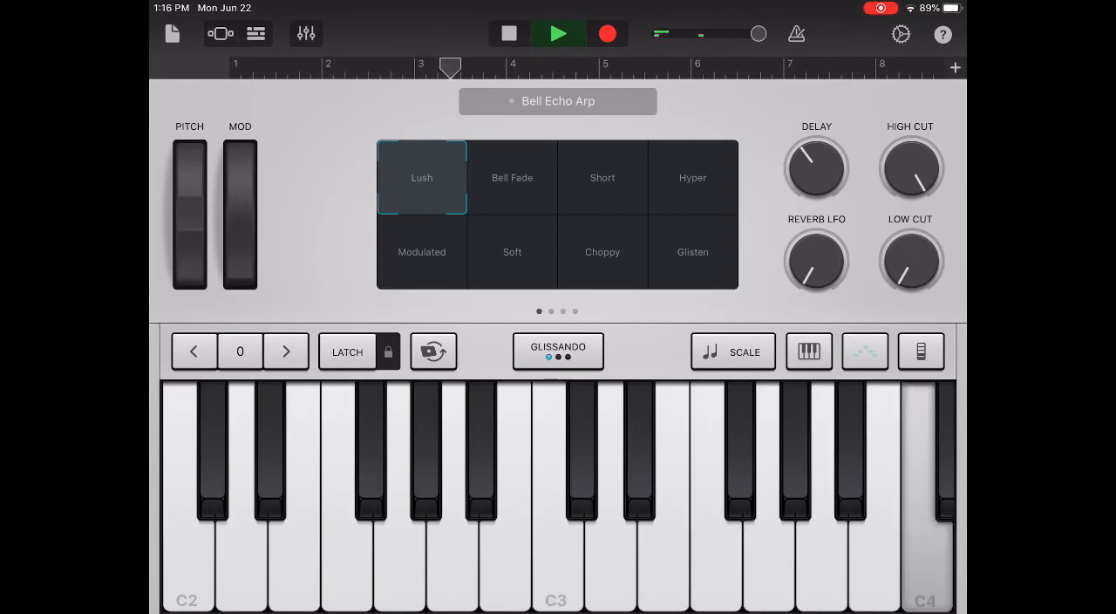
left_click(822, 523)
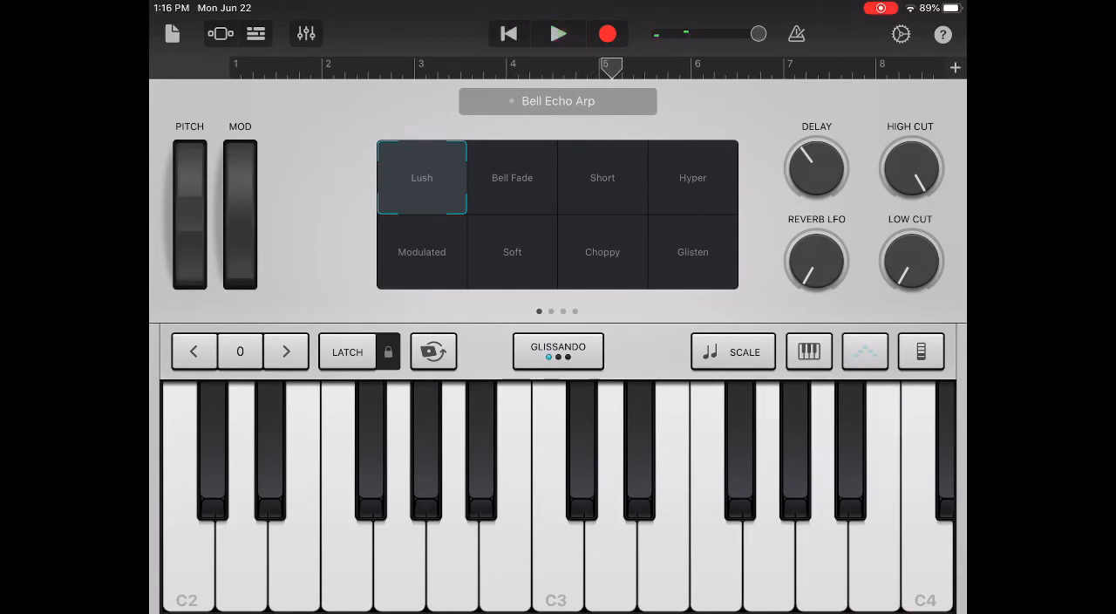
Record a four-bar Bell Echo Arp part beneath the Grand Piano region
left_click(558, 33)
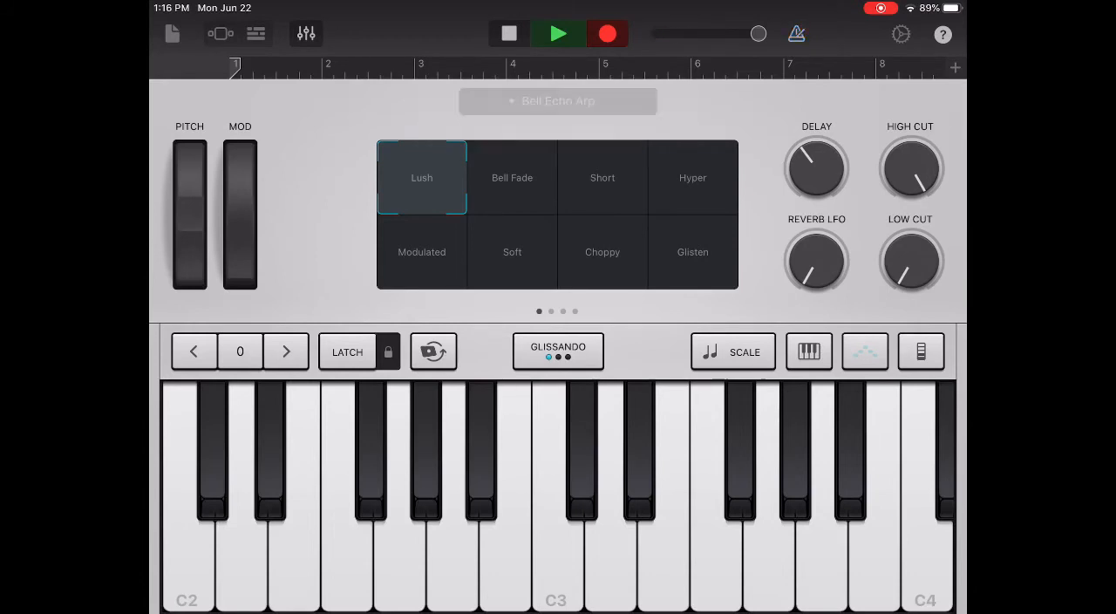
left_click(715, 489)
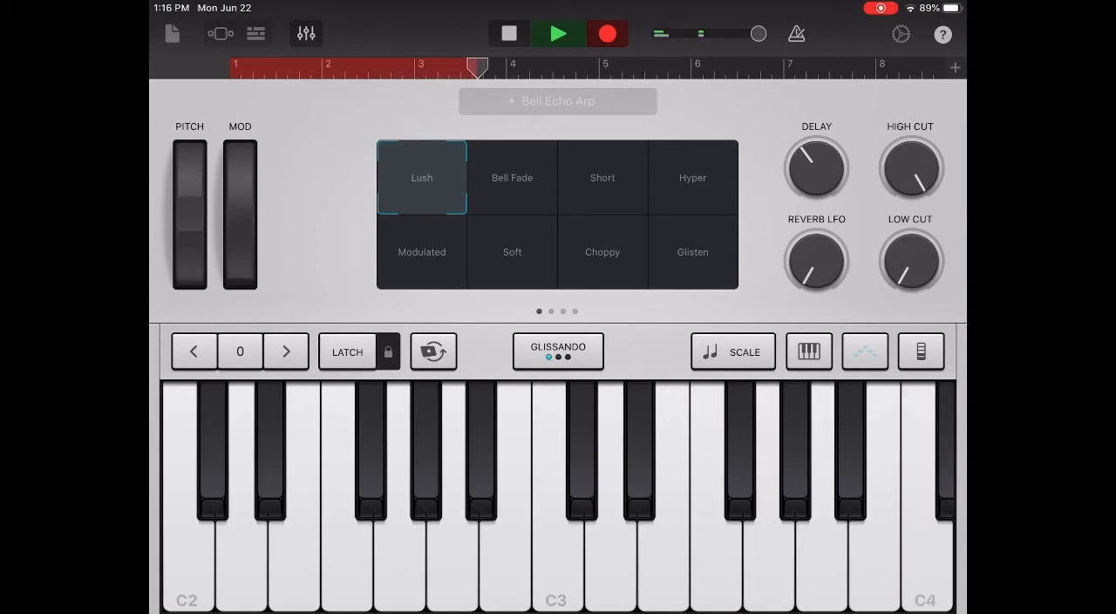
left_click(768, 497)
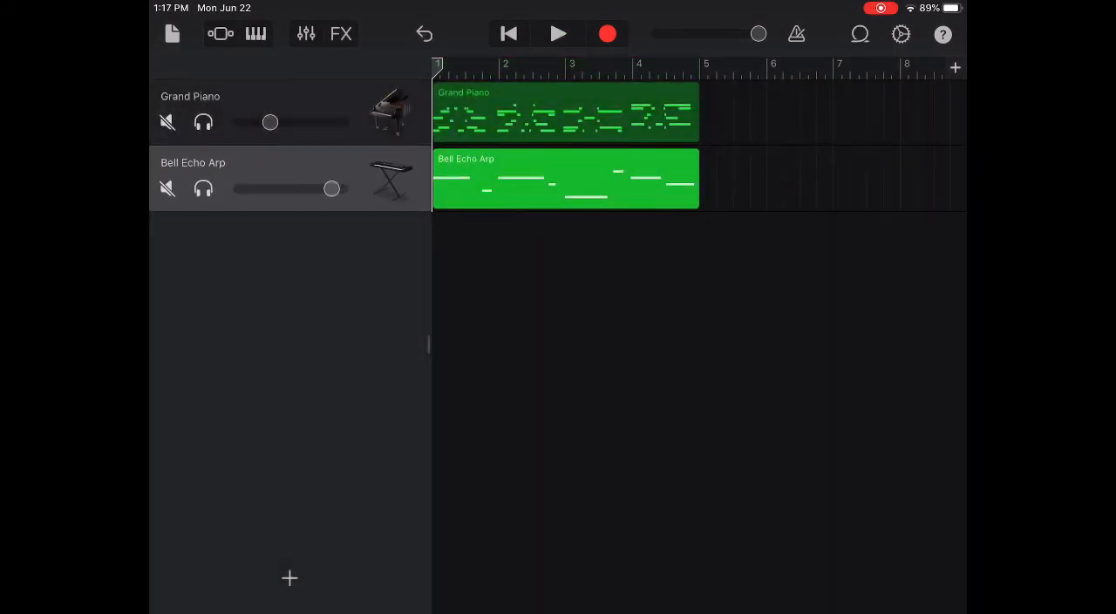
Select the Grand Piano region, dismiss the instrument chooser, and play both tracks from the start
left_click(558, 35)
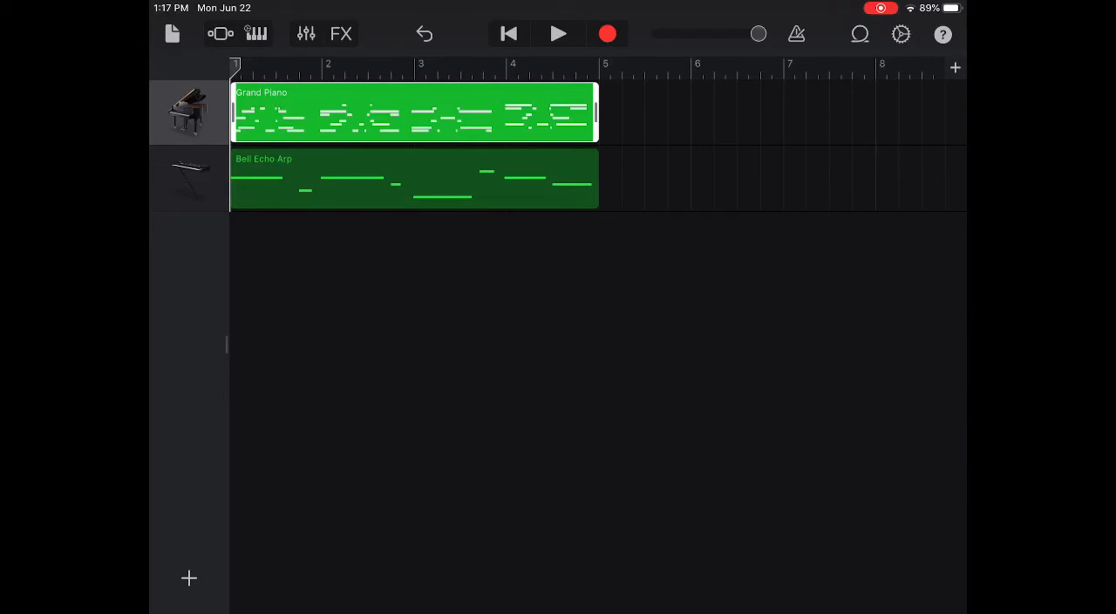
left_click(189, 577)
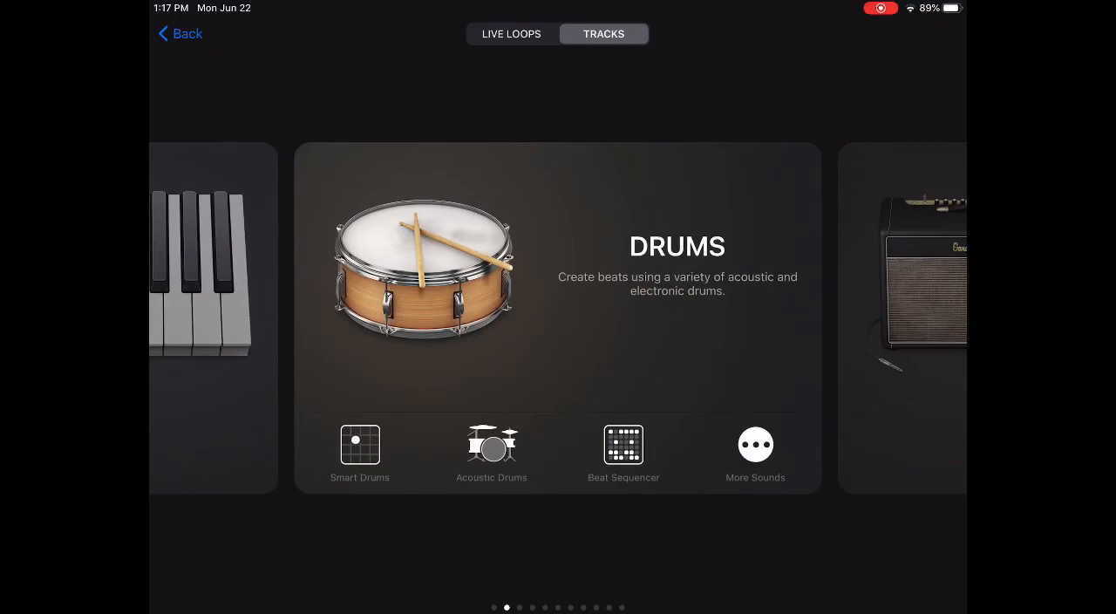
left_click(181, 33)
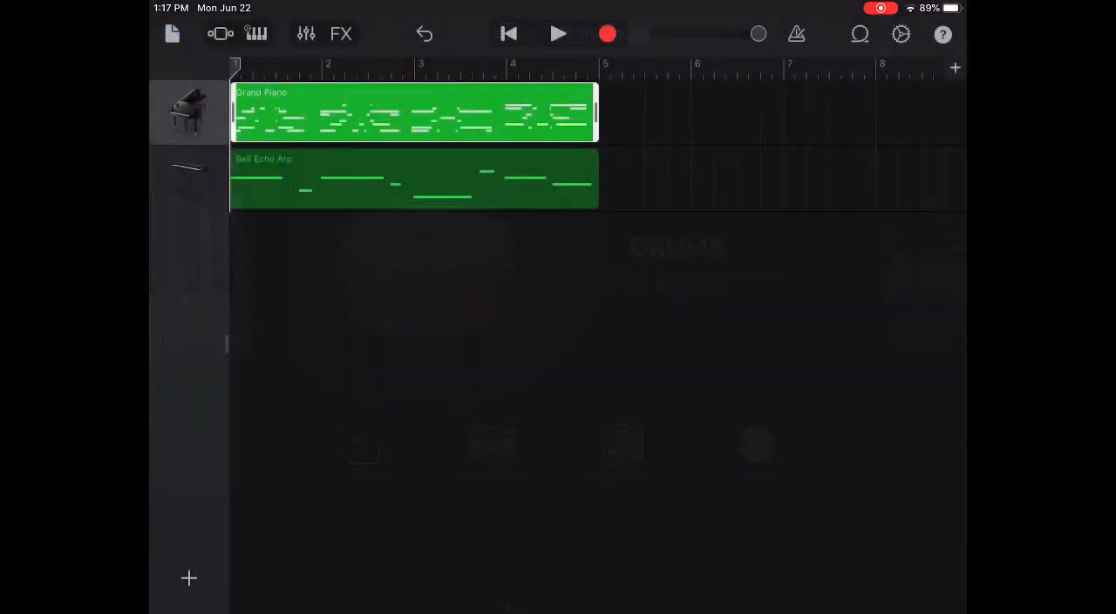
left_click(559, 34)
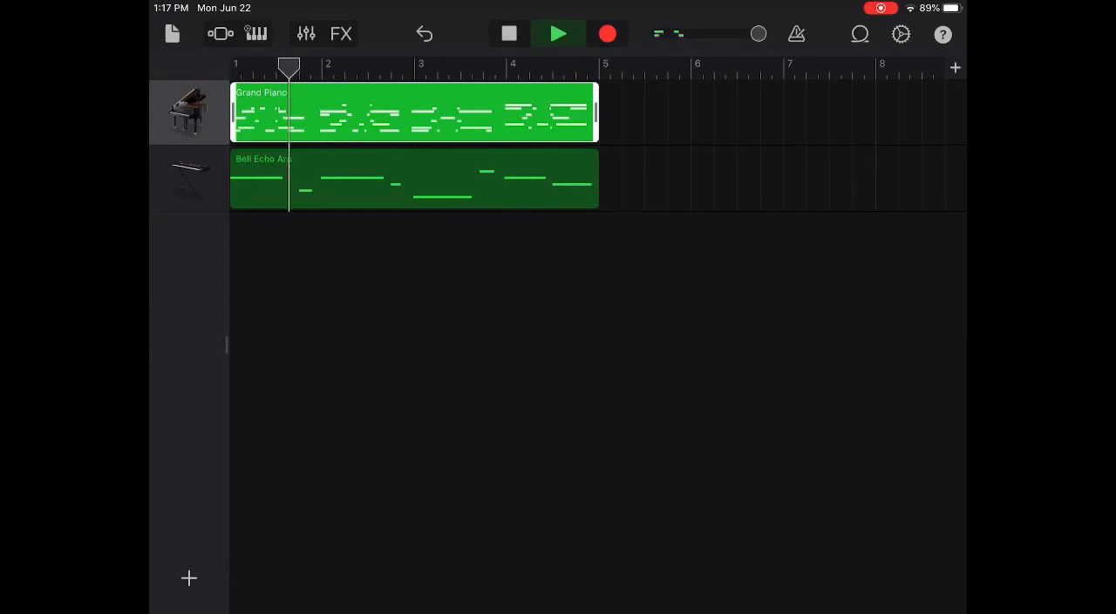